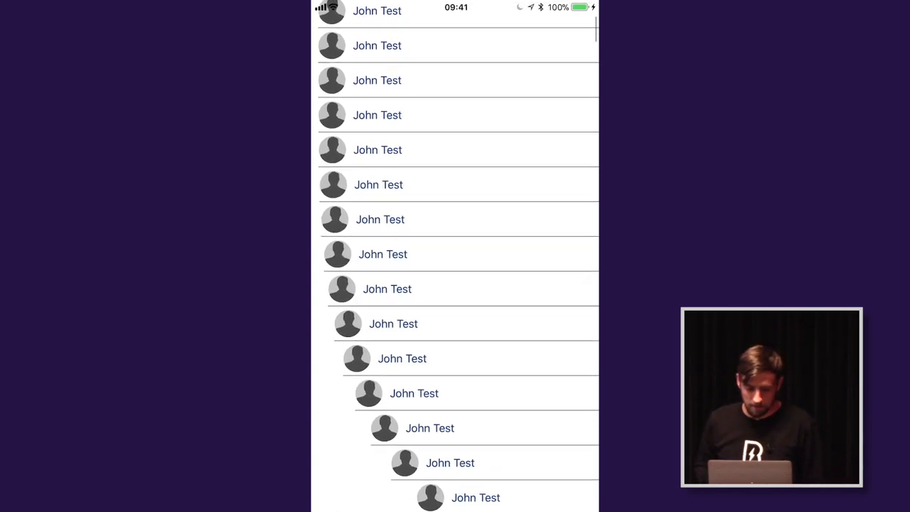
Target the connected iPhone and launch Product > Profile to reach the template chooser
{"action": "left_click", "coordinate": [485, 123]}
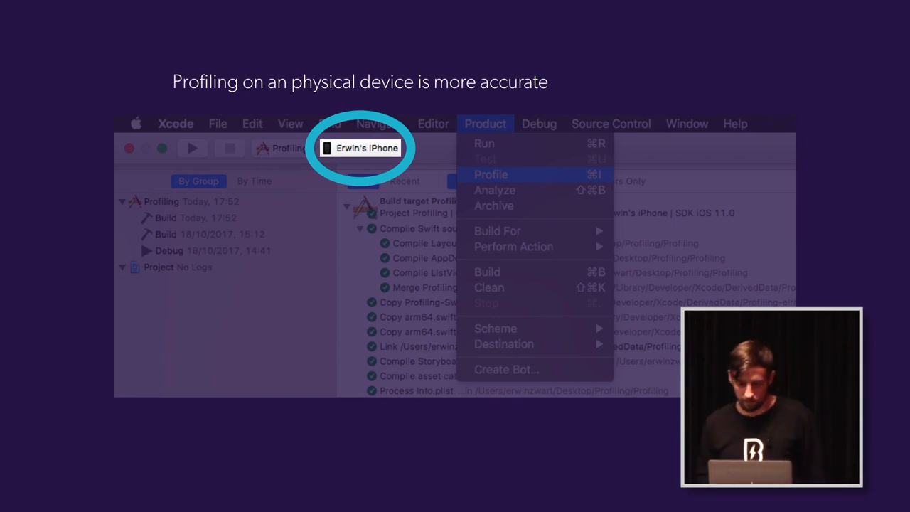
{"action": "left_click", "coordinate": [491, 174]}
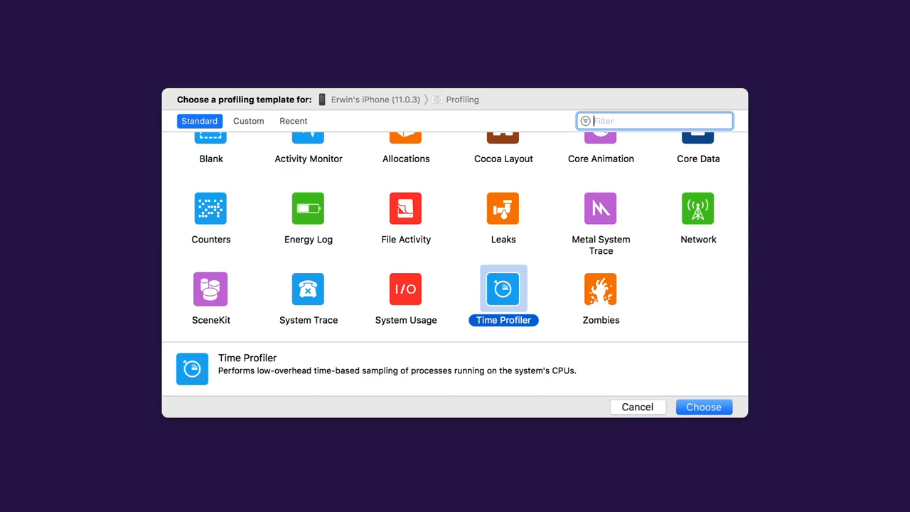
Create a Time Profiler trace and record a run of the app
{"action": "left_click", "coordinate": [703, 406]}
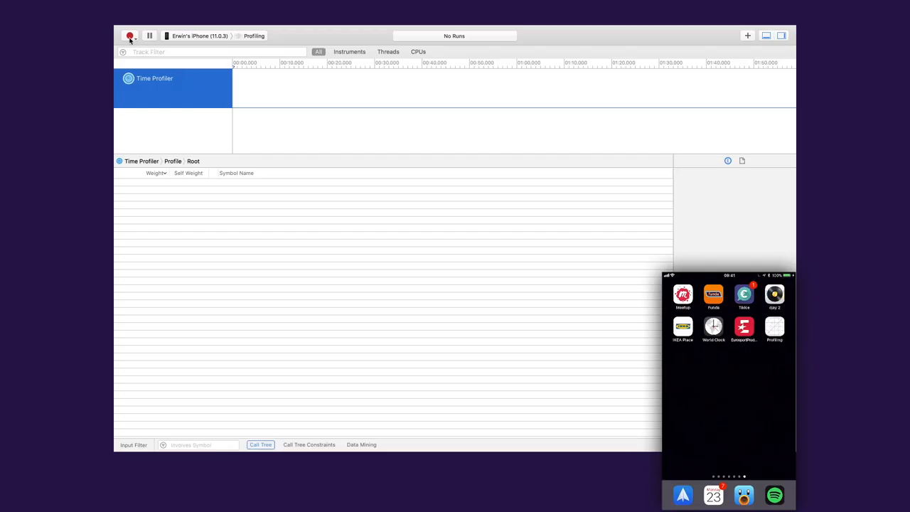
{"action": "left_click", "coordinate": [130, 36]}
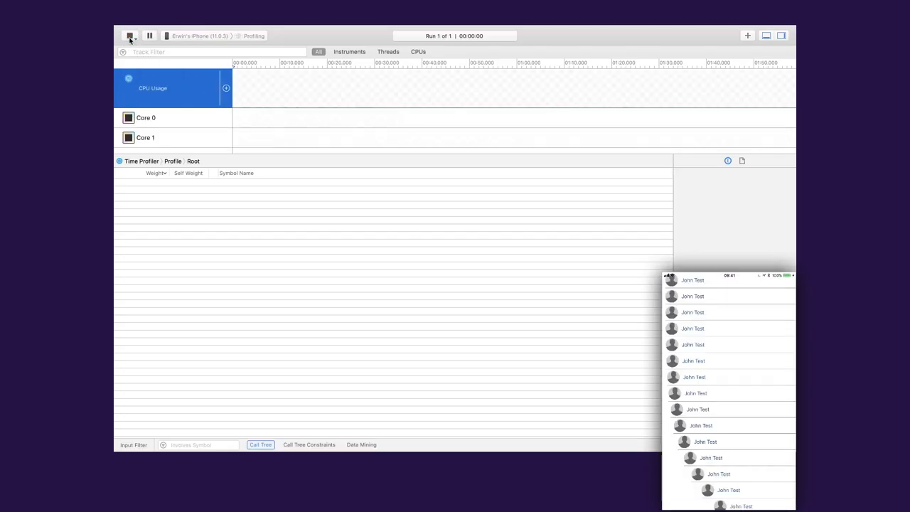
{"action": "left_click", "coordinate": [130, 35]}
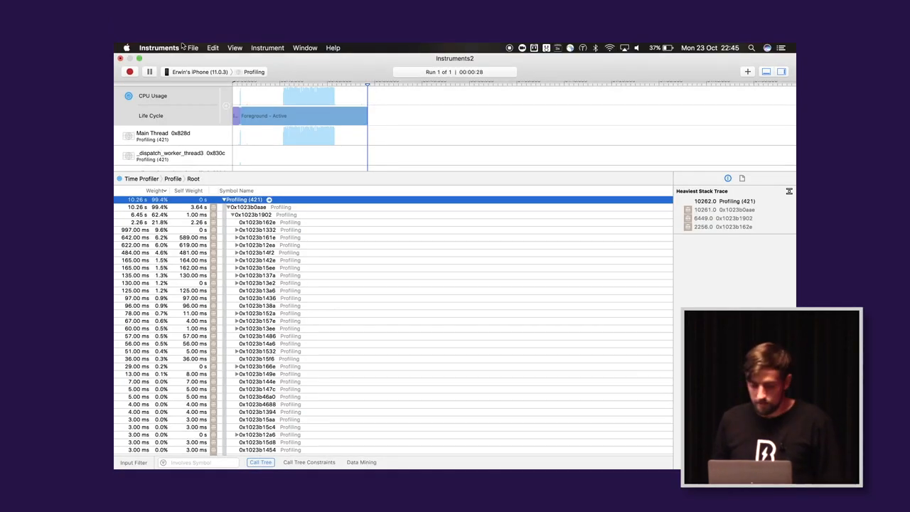
Open File > Symbols for the Profiling (421) process and locate its symbols
{"action": "left_click", "coordinate": [192, 48]}
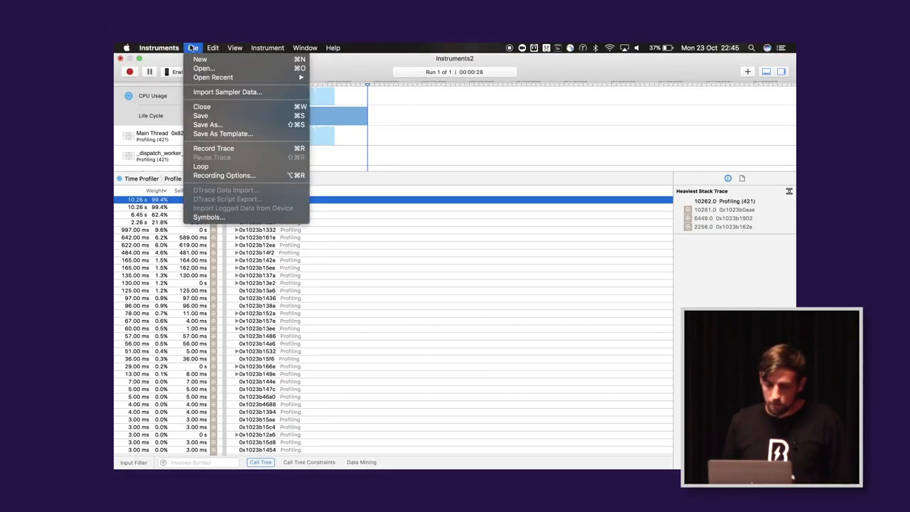
{"action": "mouse_move", "coordinate": [208, 217]}
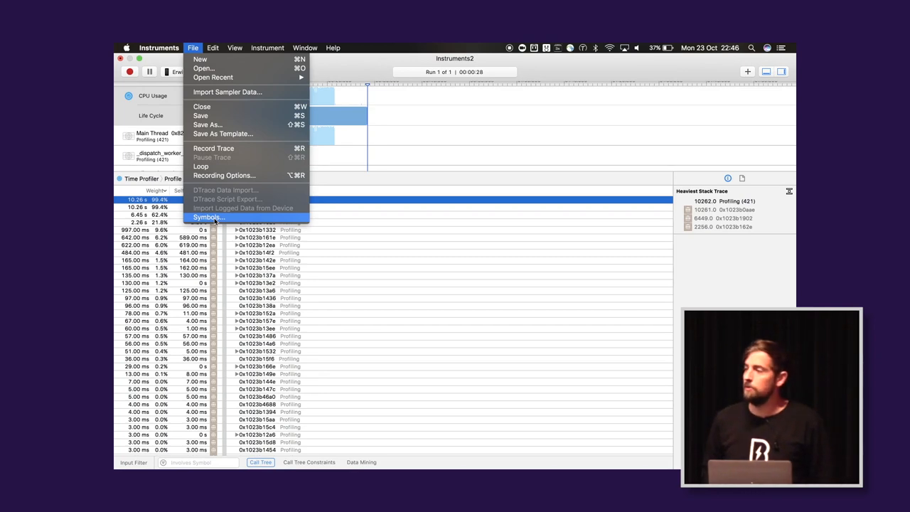
{"action": "left_click", "coordinate": [207, 217]}
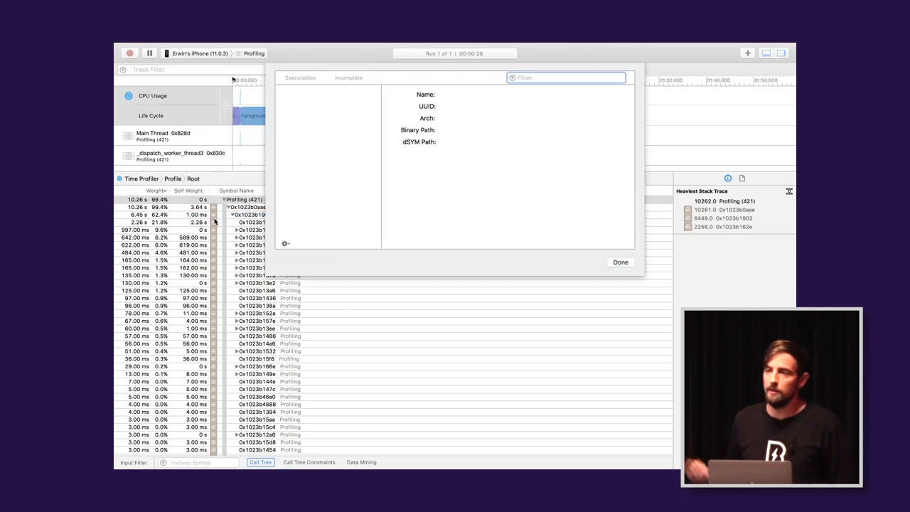
{"action": "left_click", "coordinate": [315, 90]}
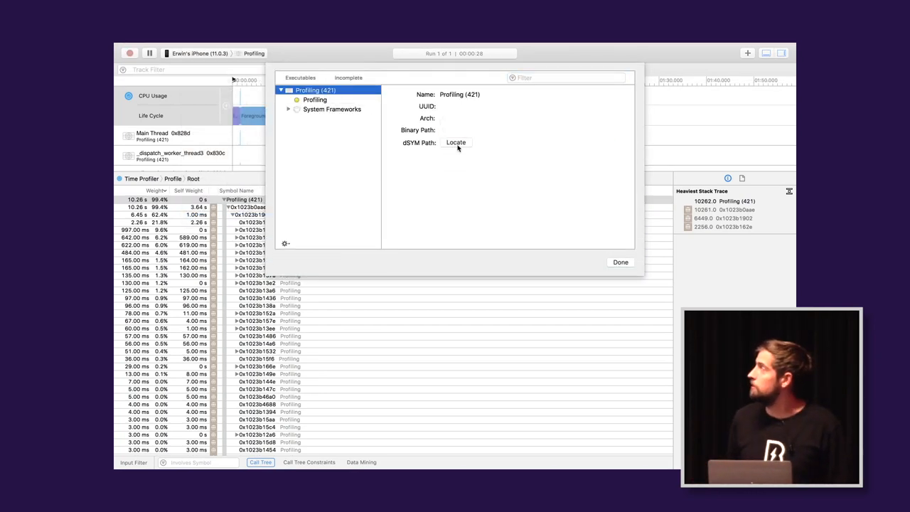
{"action": "left_click", "coordinate": [456, 142]}
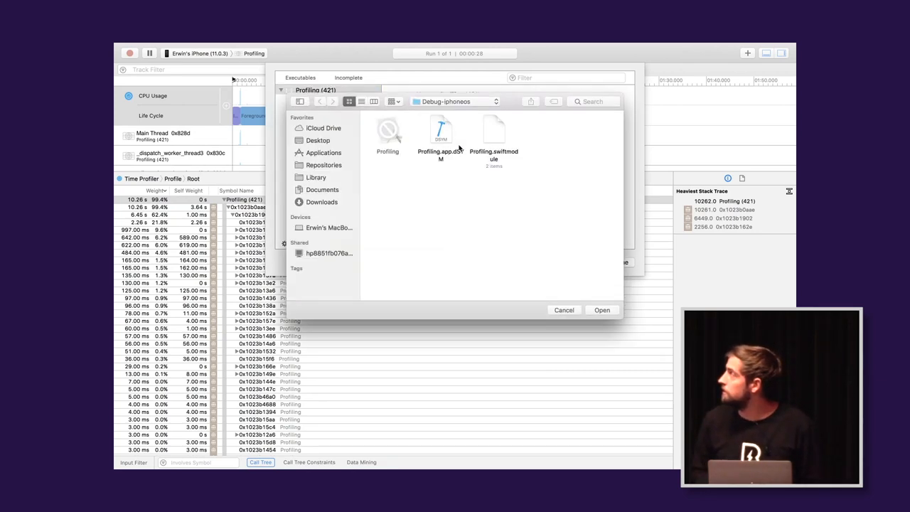
Load Profiling.app.dSYM and return to the call tree
{"action": "left_click", "coordinate": [440, 131]}
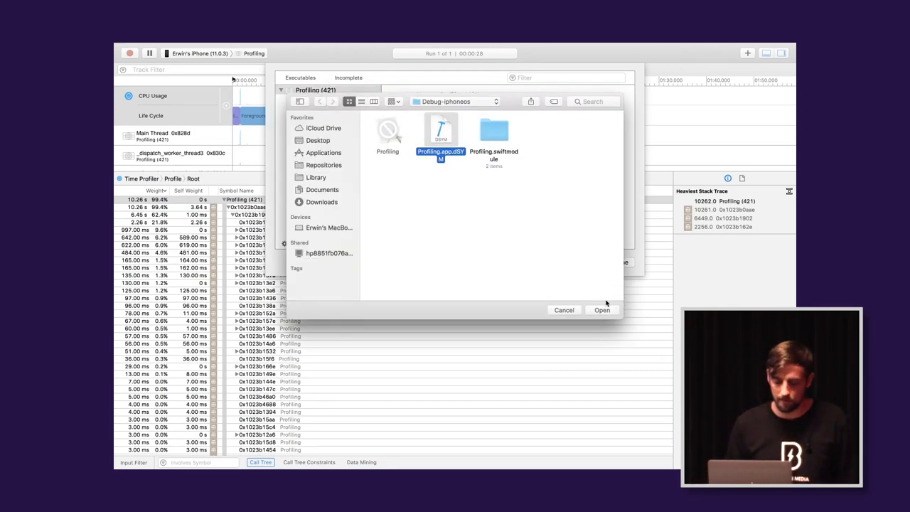
{"action": "left_click", "coordinate": [601, 310]}
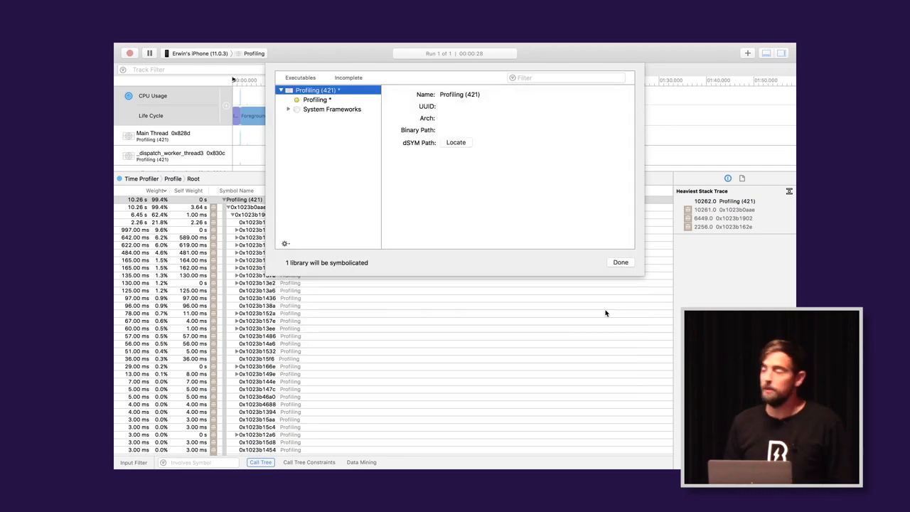
{"action": "left_click", "coordinate": [619, 261]}
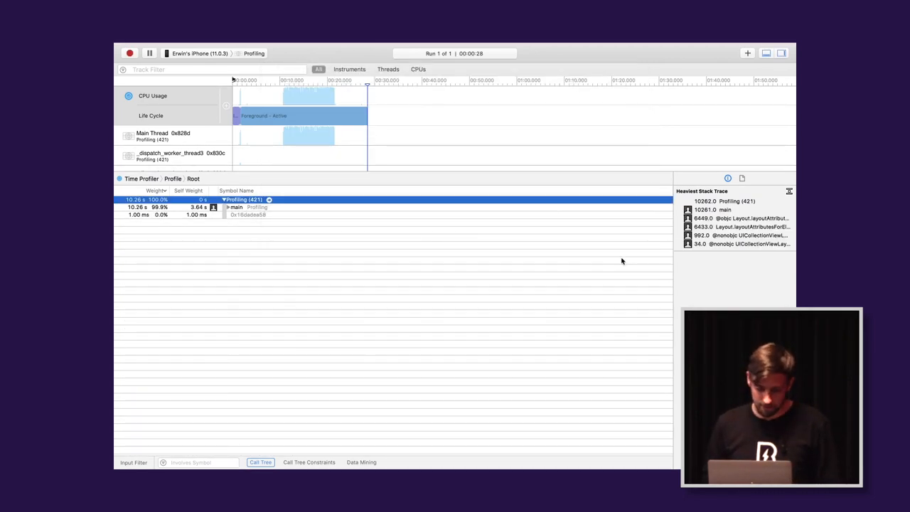
{"action": "left_click", "coordinate": [231, 207]}
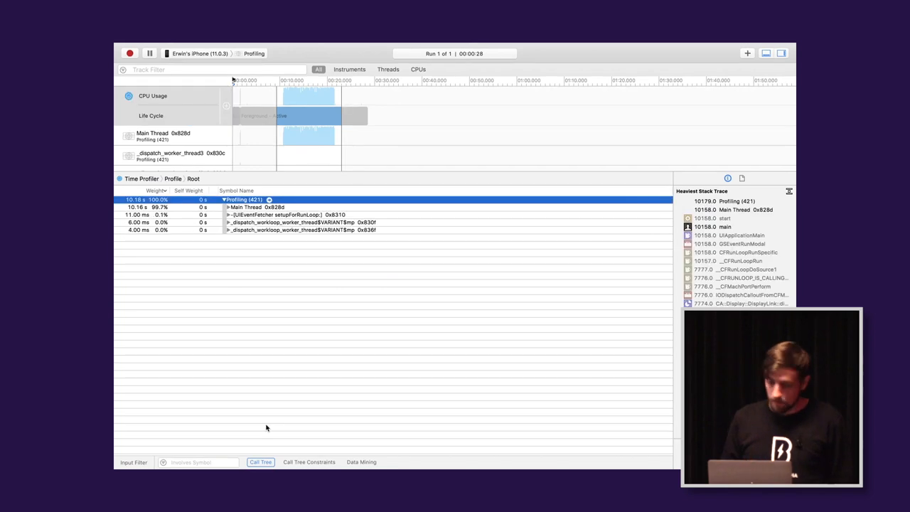
Turn off Separate by Thread in the Call Tree options
{"action": "left_click", "coordinate": [261, 462]}
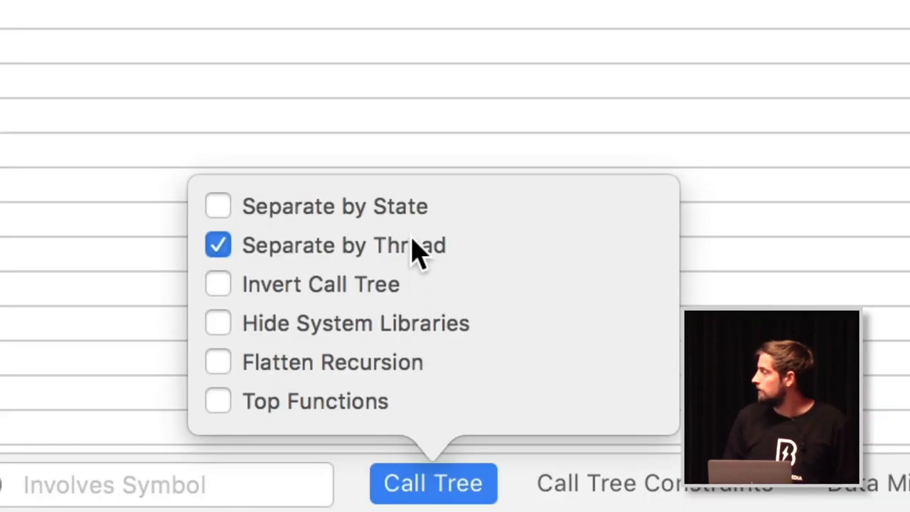
{"action": "left_click", "coordinate": [218, 323]}
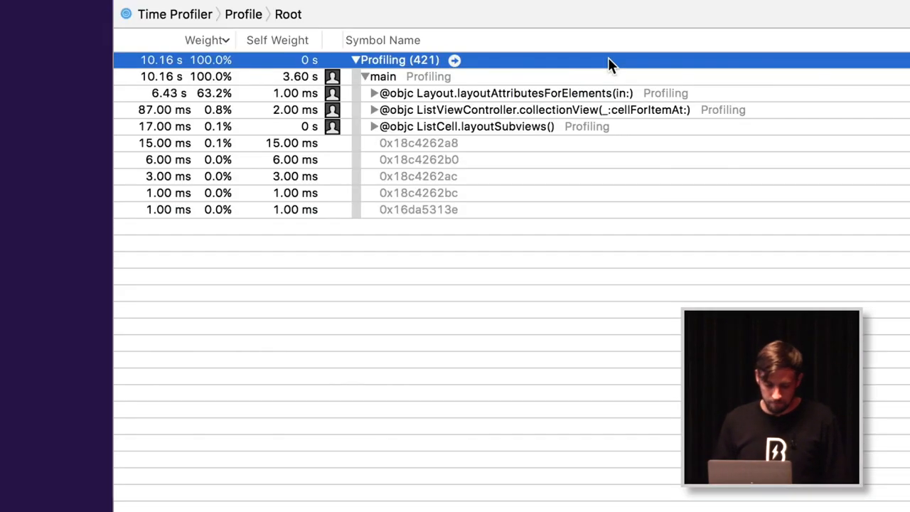
Expand main, Layout.layoutAttributesForElements(in:) and its inner layoutAttributesForElements call
{"action": "left_click", "coordinate": [383, 76]}
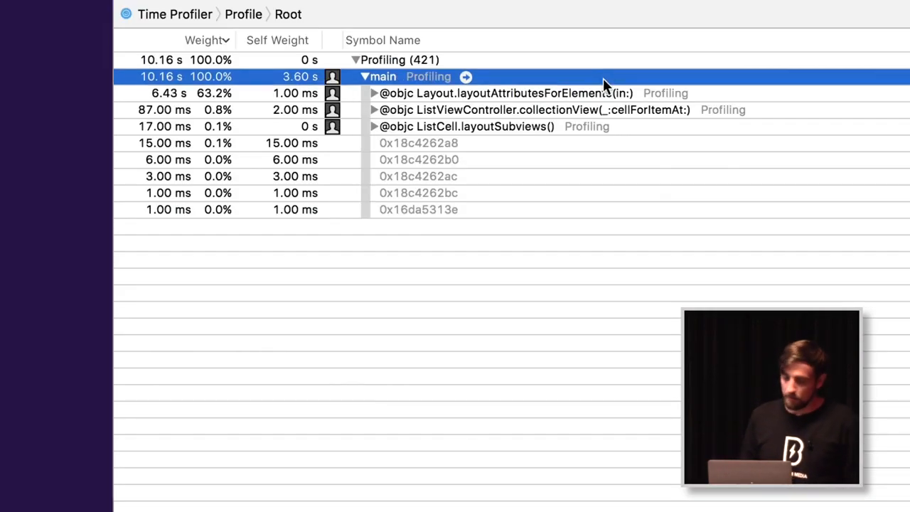
{"action": "left_click", "coordinate": [498, 93]}
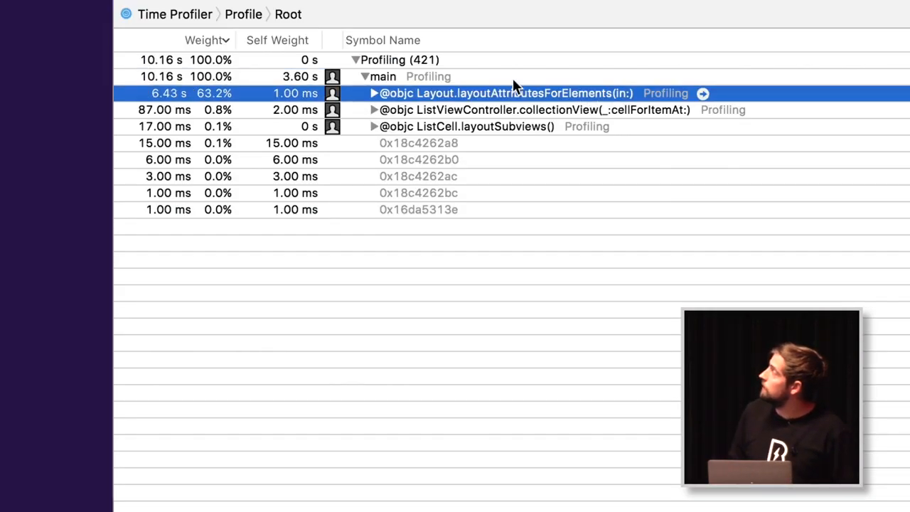
{"action": "left_click", "coordinate": [373, 93]}
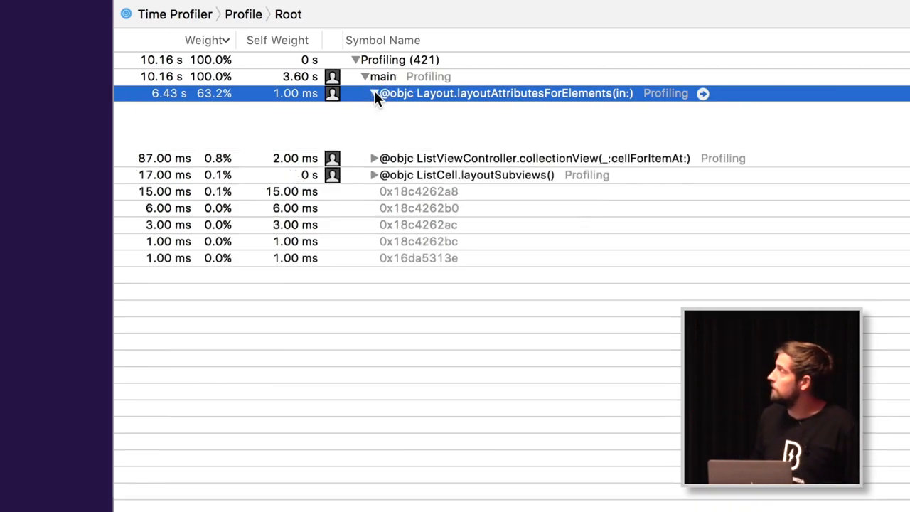
{"action": "left_click", "coordinate": [374, 94]}
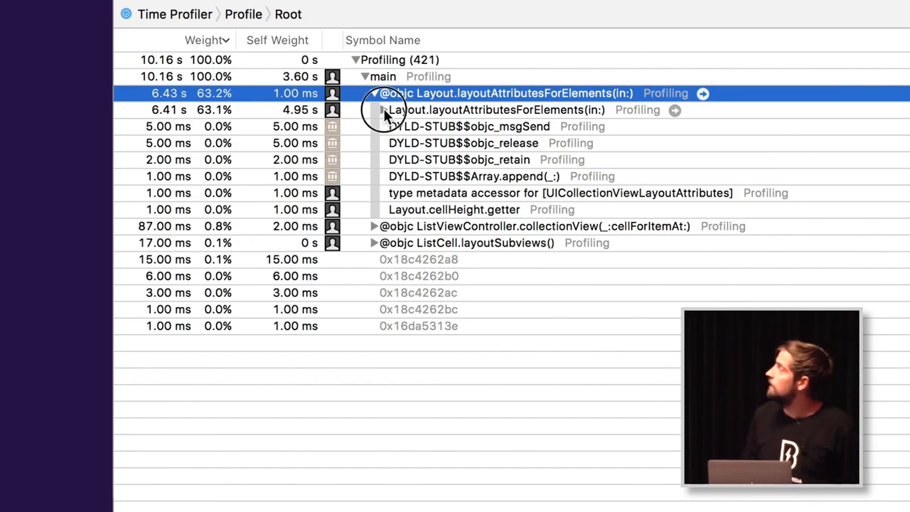
{"action": "left_click", "coordinate": [375, 109]}
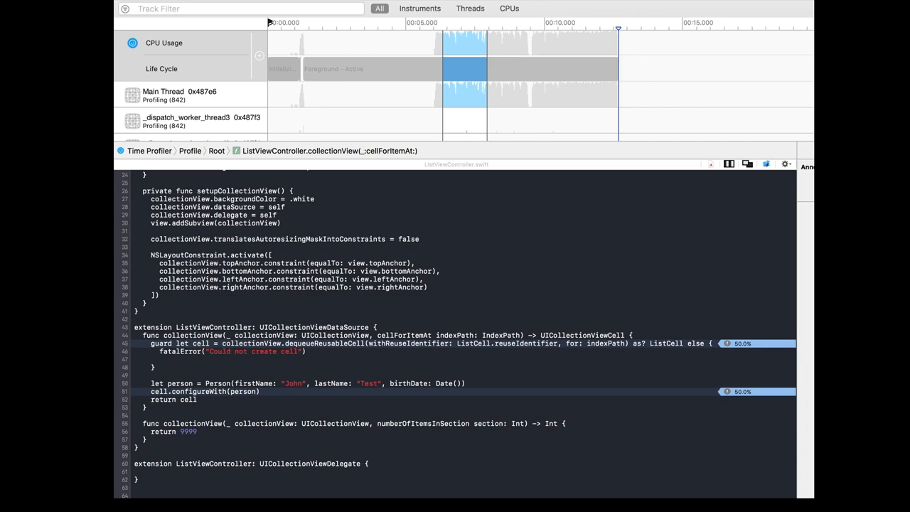
{"action": "left_click", "coordinate": [786, 164]}
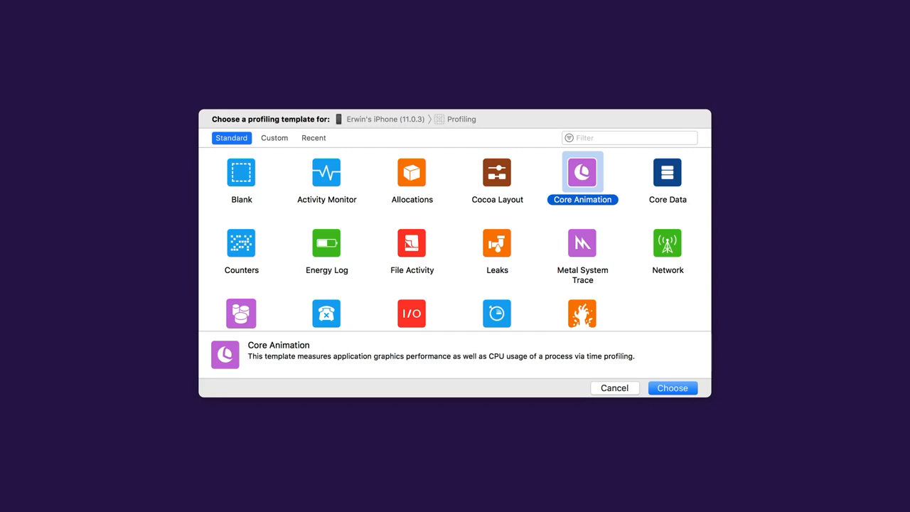
Create a Core Animation trace document and start recording
{"action": "left_click", "coordinate": [672, 388]}
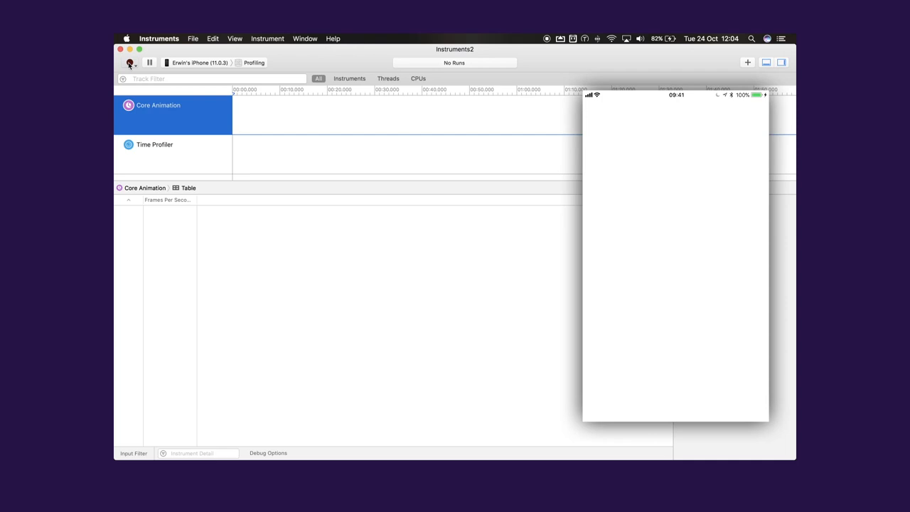
{"action": "left_click", "coordinate": [129, 63]}
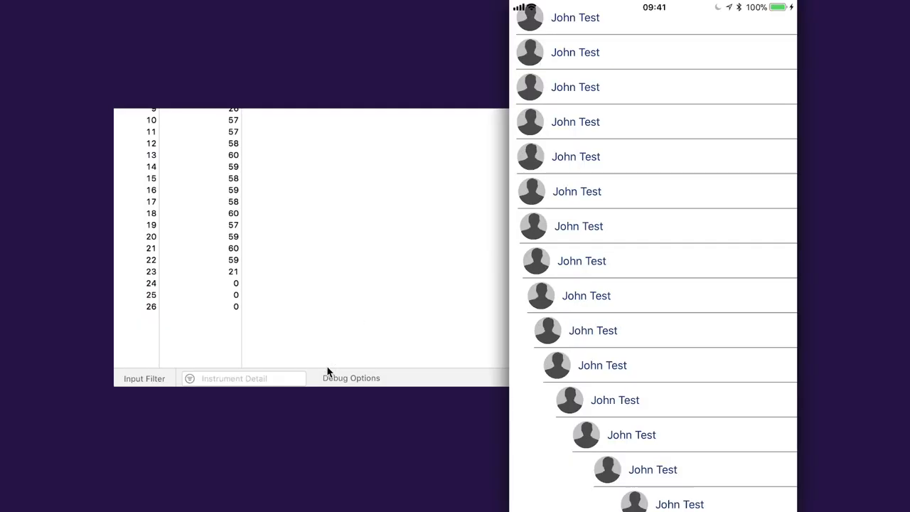
Check Color Blended Layers under the Core Animation Debug Options
{"action": "left_click", "coordinate": [351, 377]}
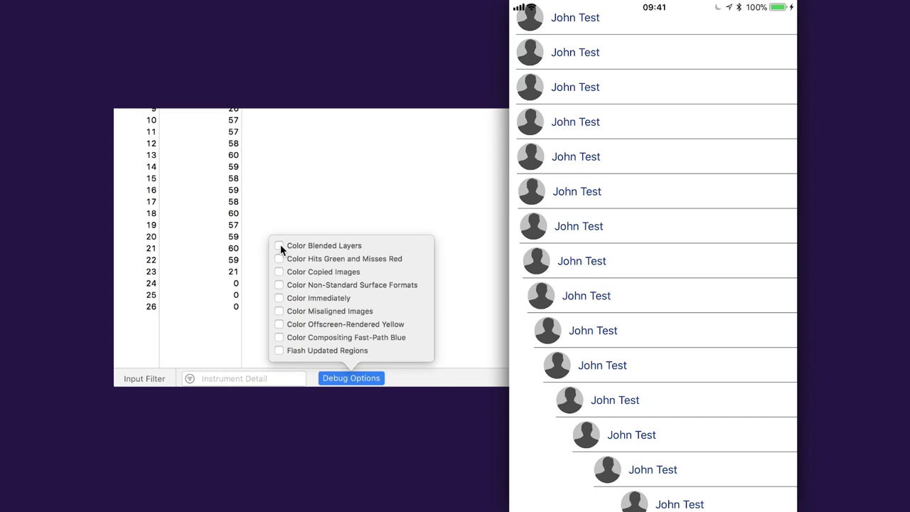
{"action": "left_click", "coordinate": [278, 245]}
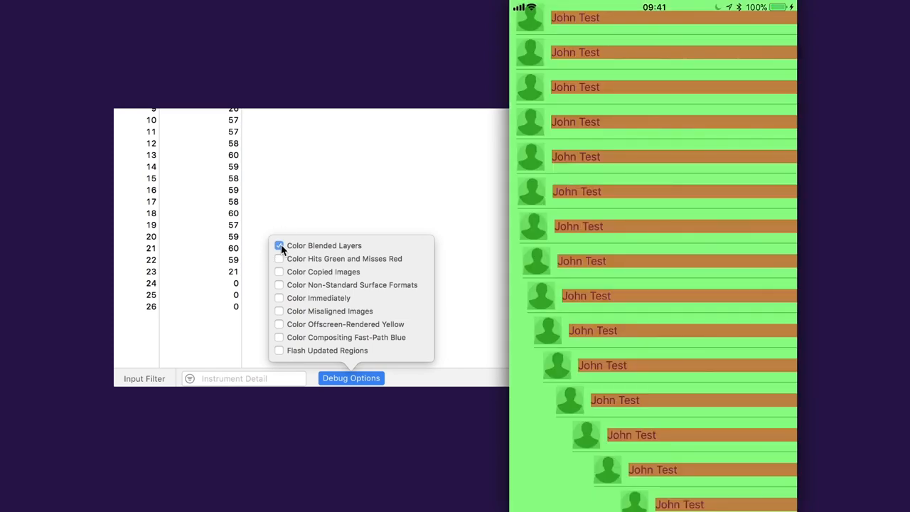